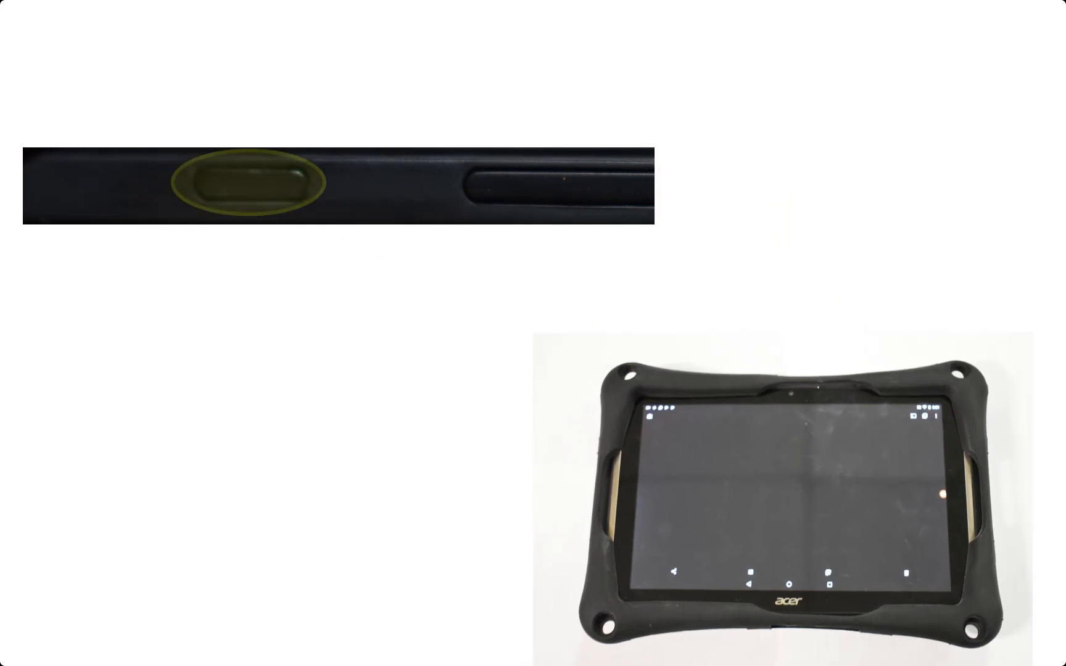
Step: Advance the slide so the power button close-up appears without its yellow highlight ring
left_click(245, 184)
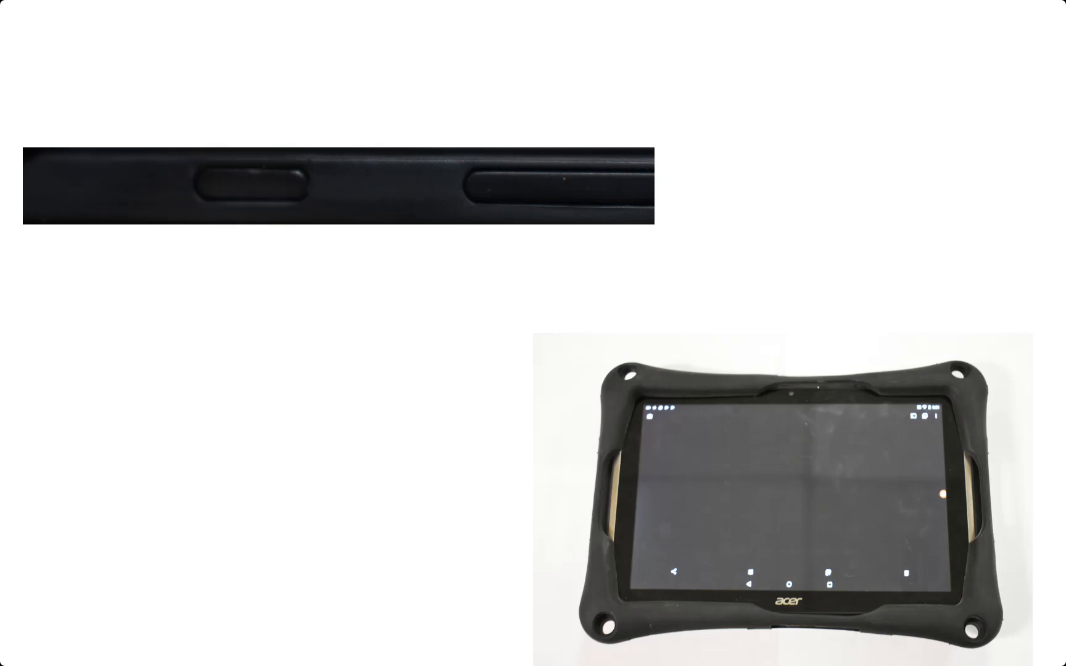